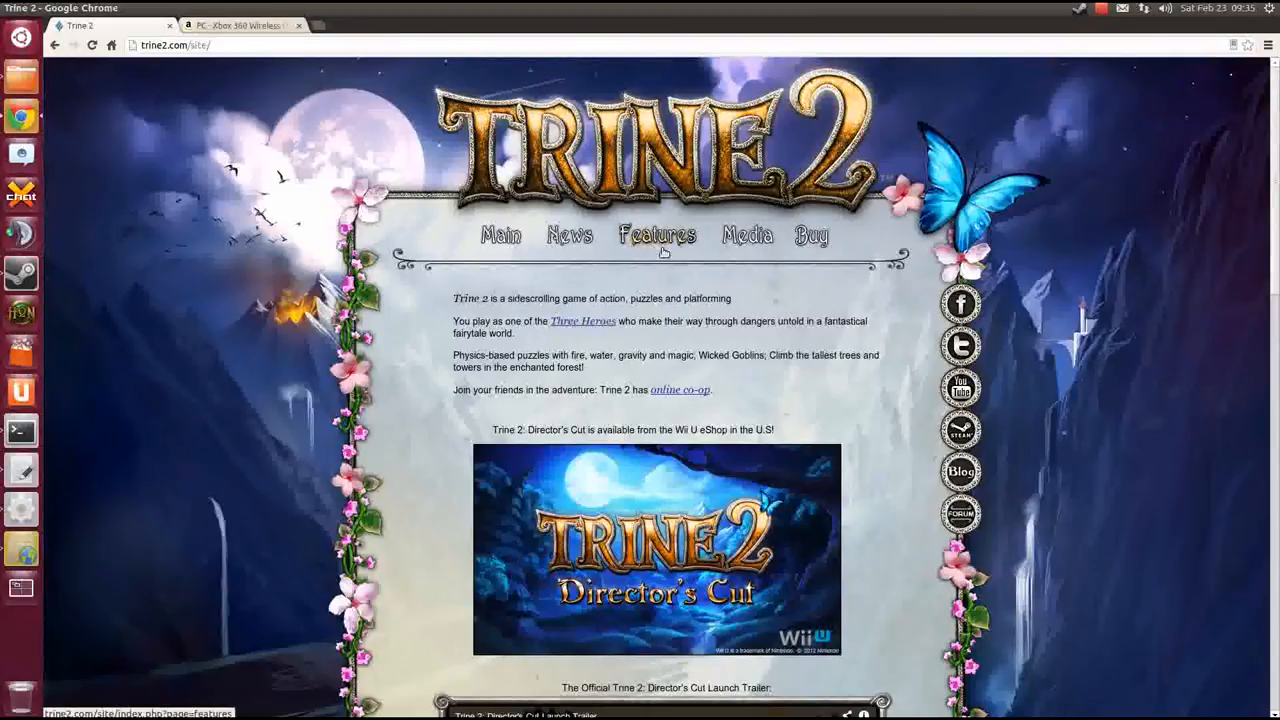
mouse_move(724, 296)
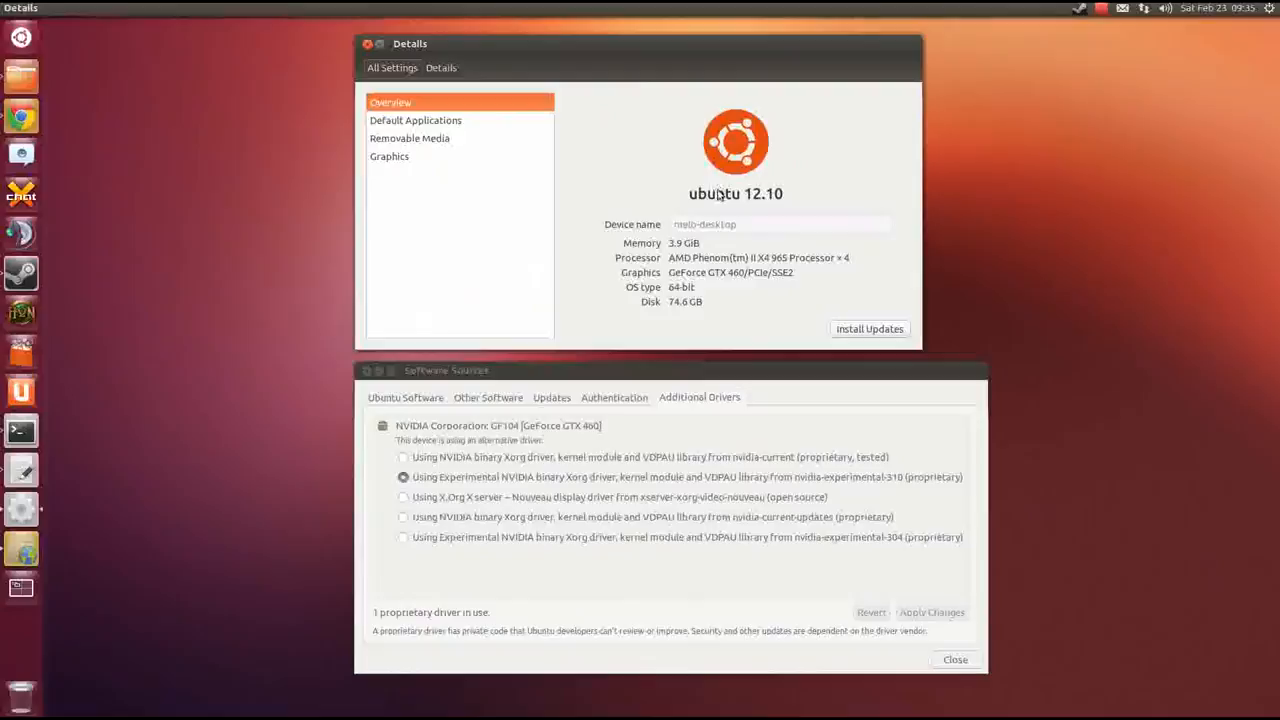
mouse_move(756, 200)
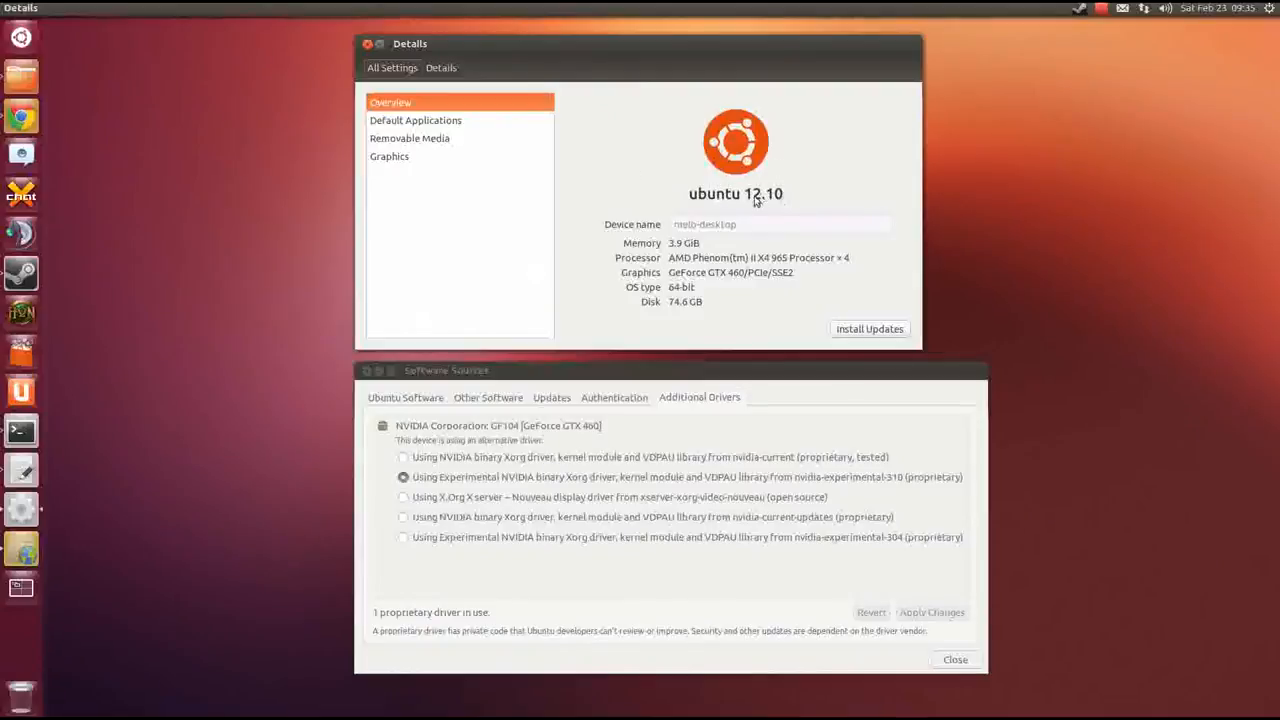
mouse_move(708, 290)
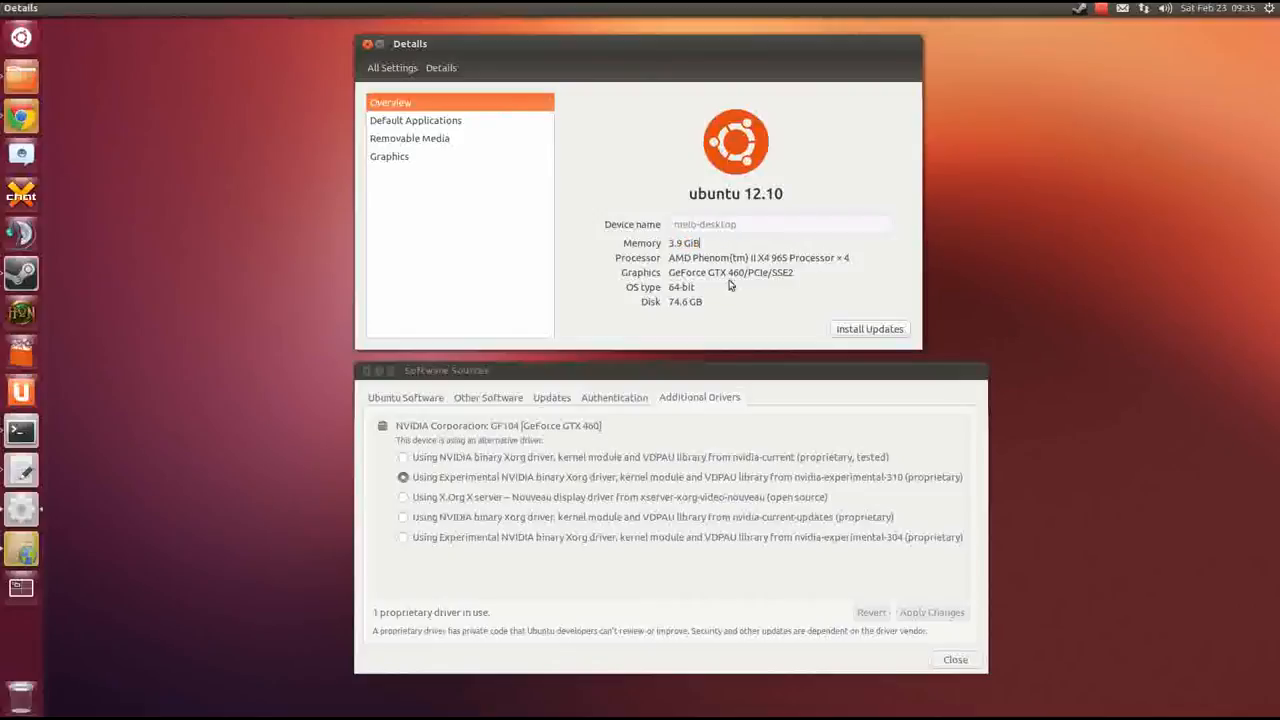
mouse_move(736, 284)
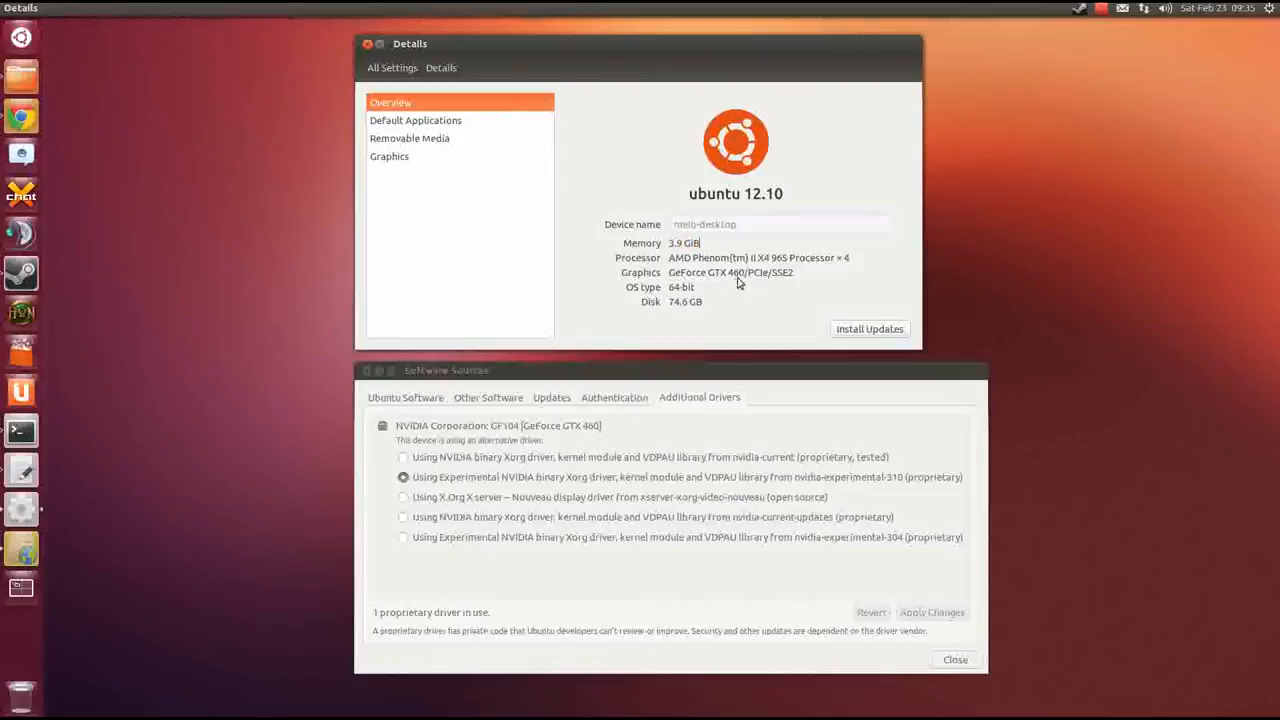
Step: Bring the graphics driver settings forward, then launch Steam from the Unity launcher
click(670, 476)
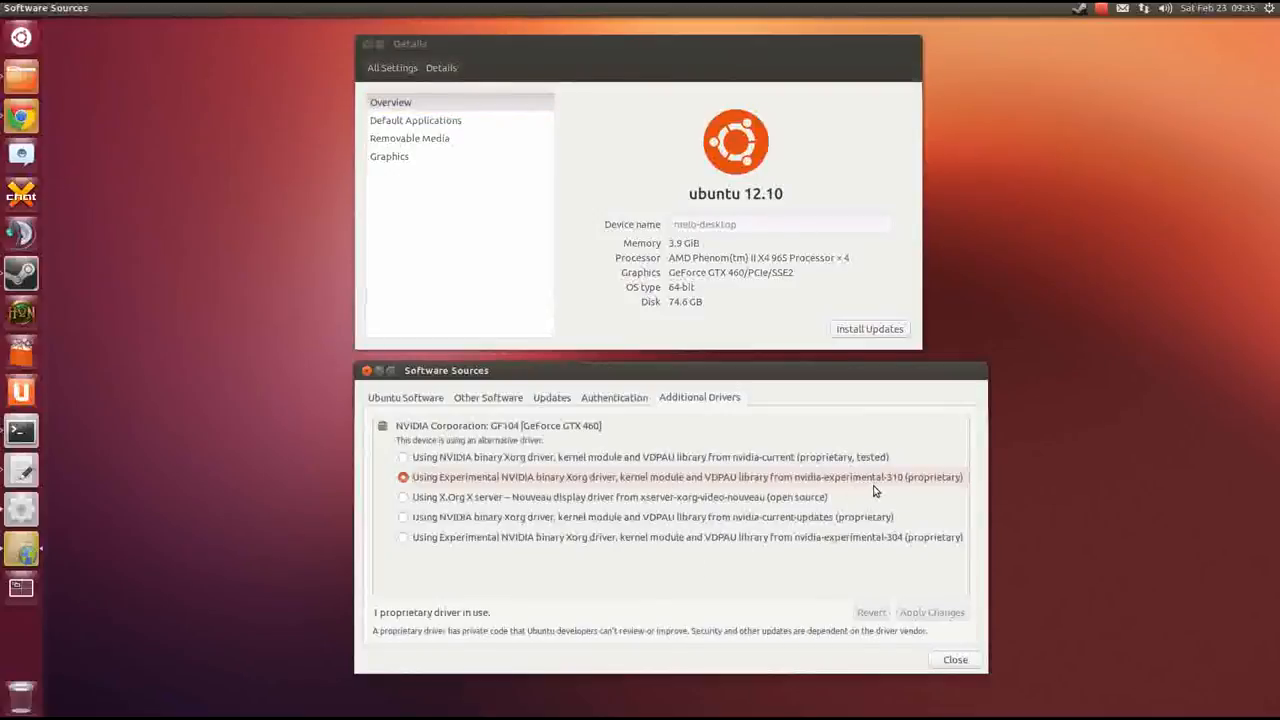
mouse_move(700, 480)
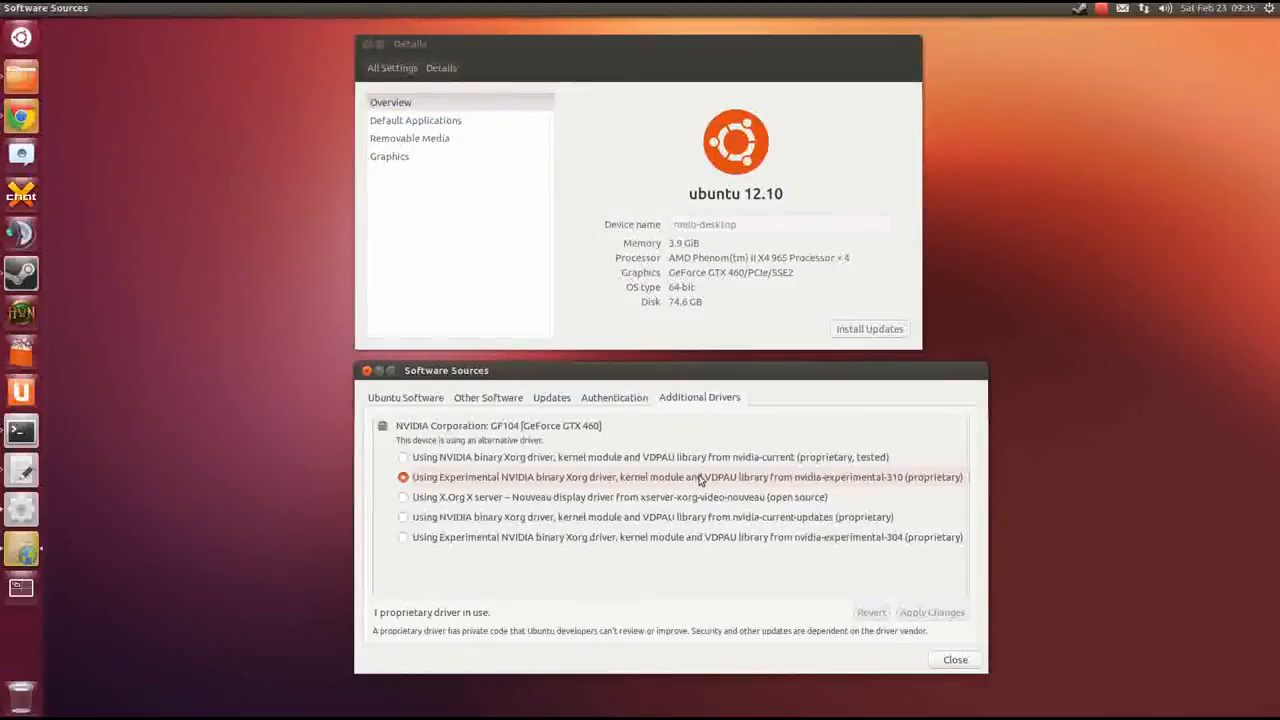
mouse_move(20, 272)
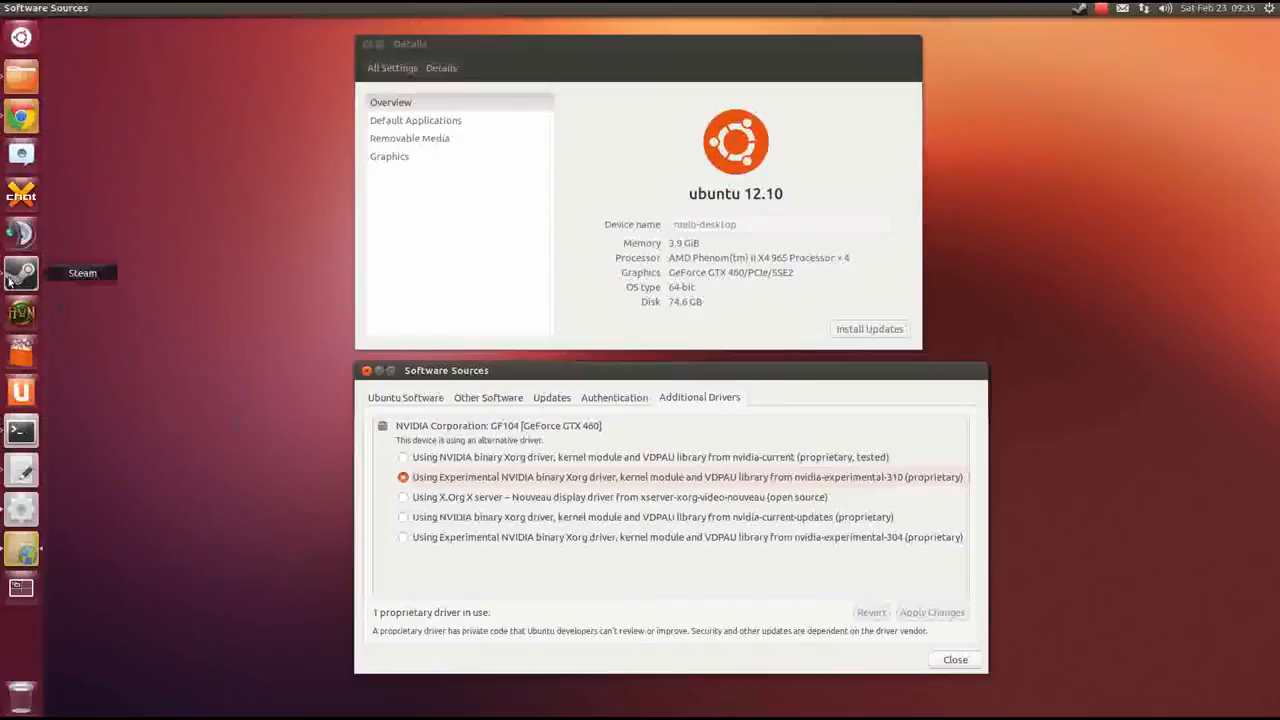
click(20, 260)
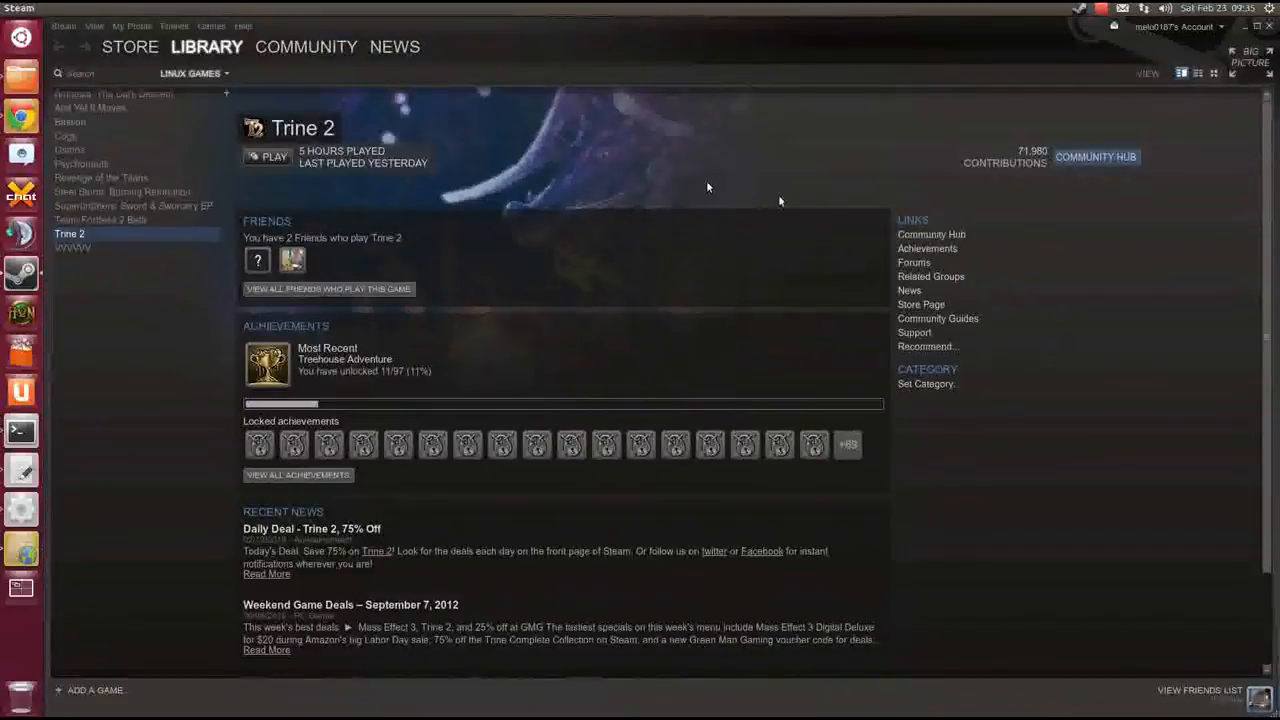
mouse_move(768, 248)
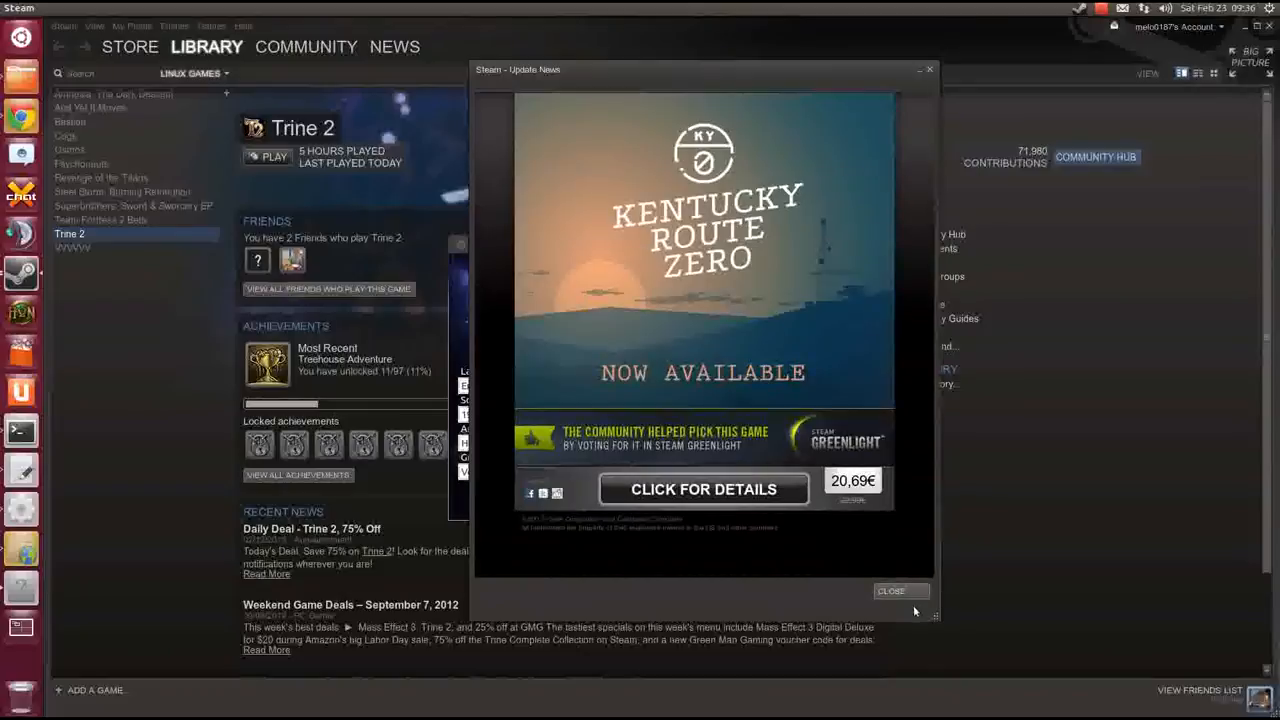
Step: Dismiss the Steam Update News popup, revealing the Trine 2 Launcher
click(892, 592)
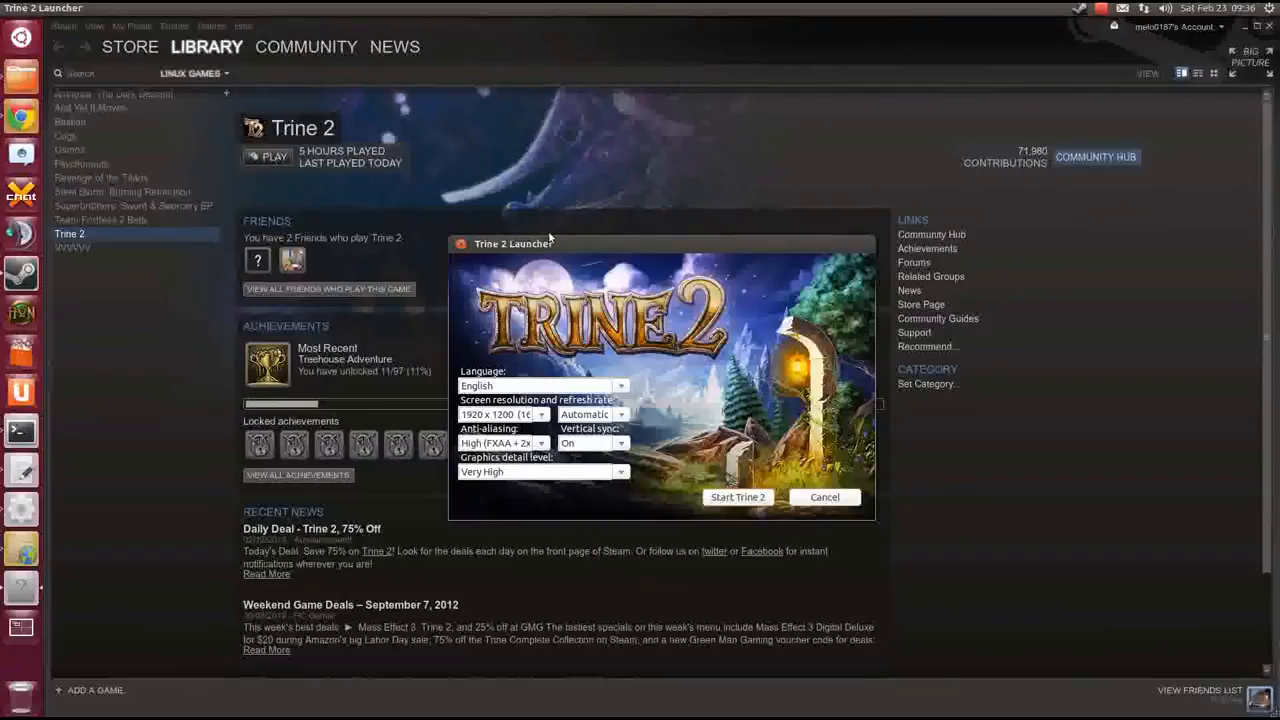
mouse_move(648, 428)
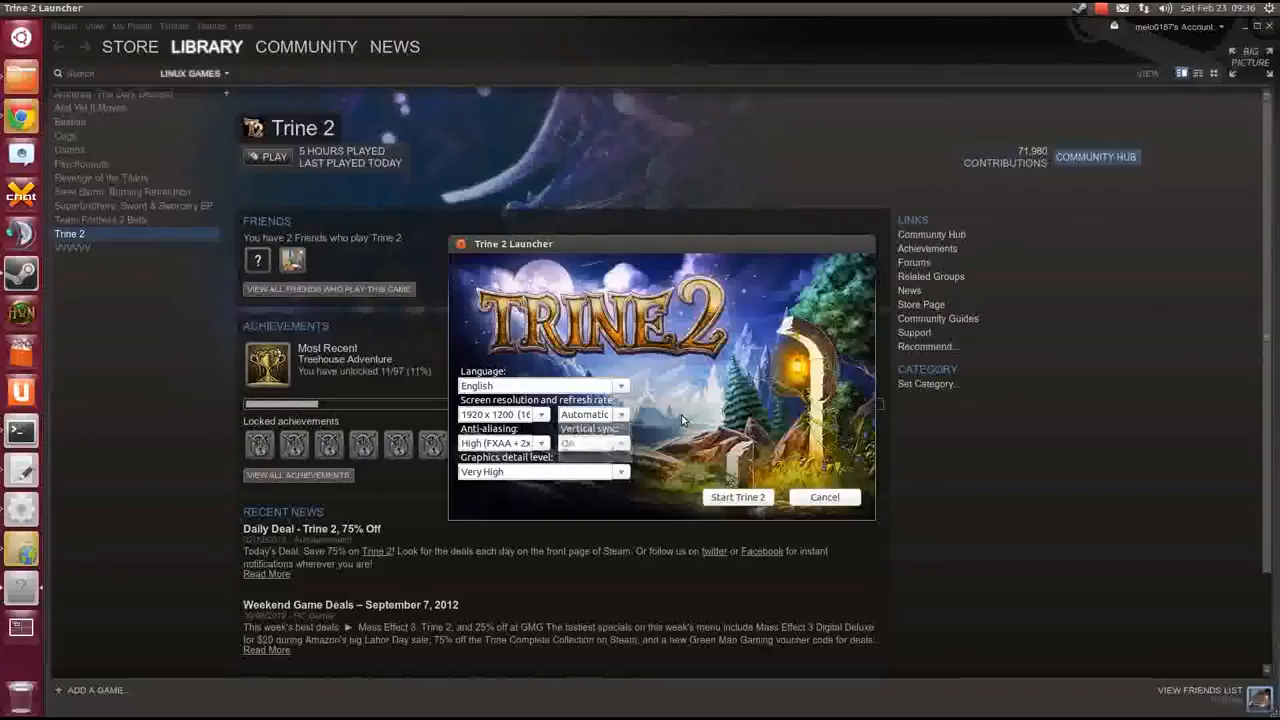
Step: Dismiss the Trine 2 Launcher showing 1920x1200, high anti-aliasing, vsync on, very high detail
click(596, 442)
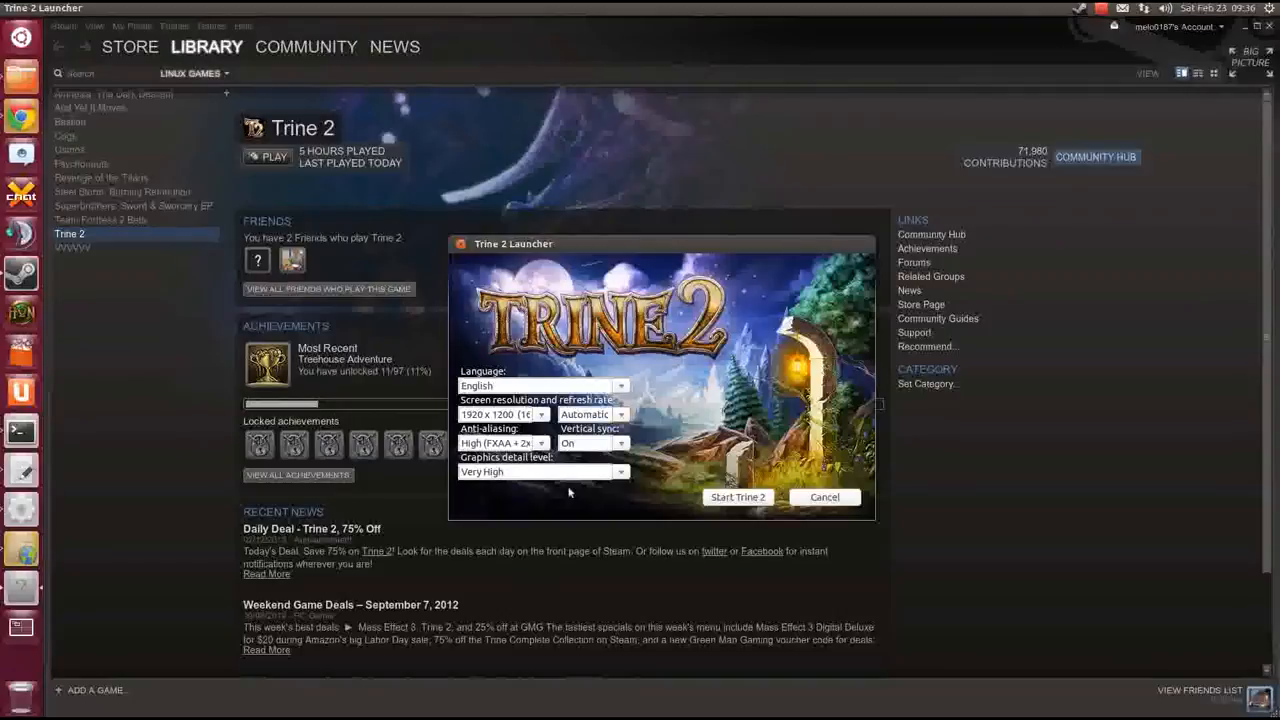
mouse_move(678, 404)
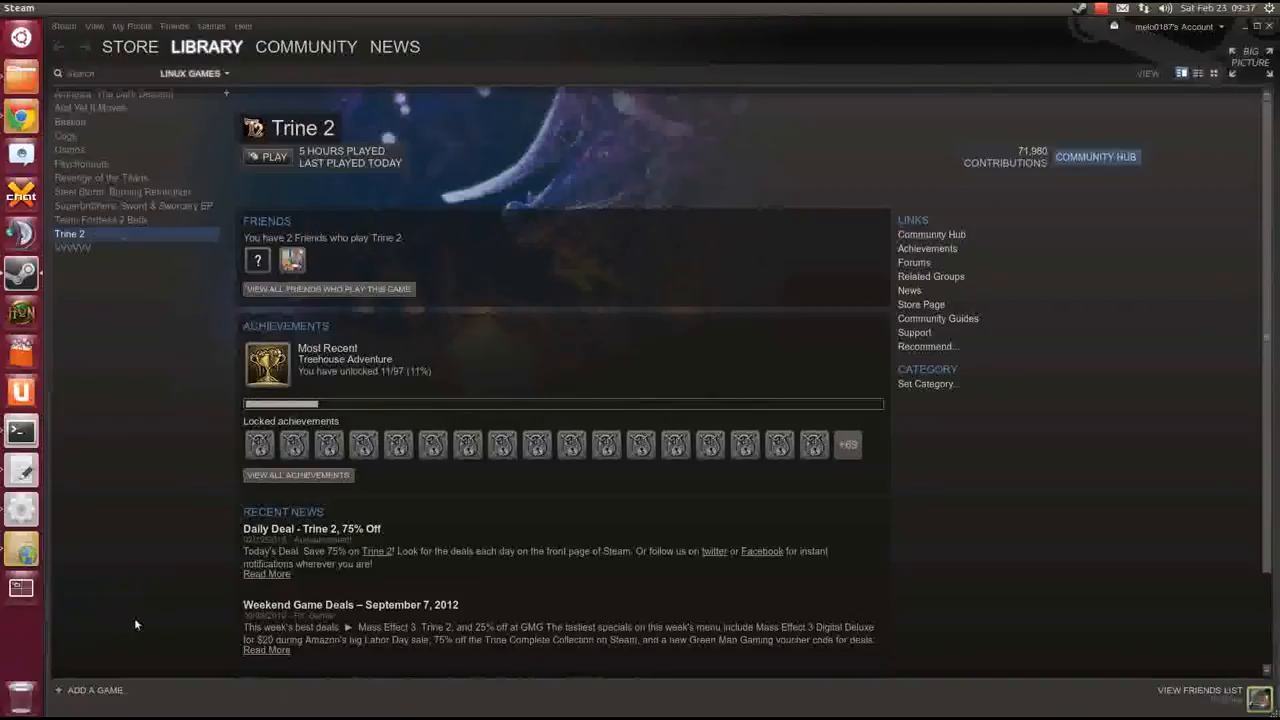
mouse_move(192, 494)
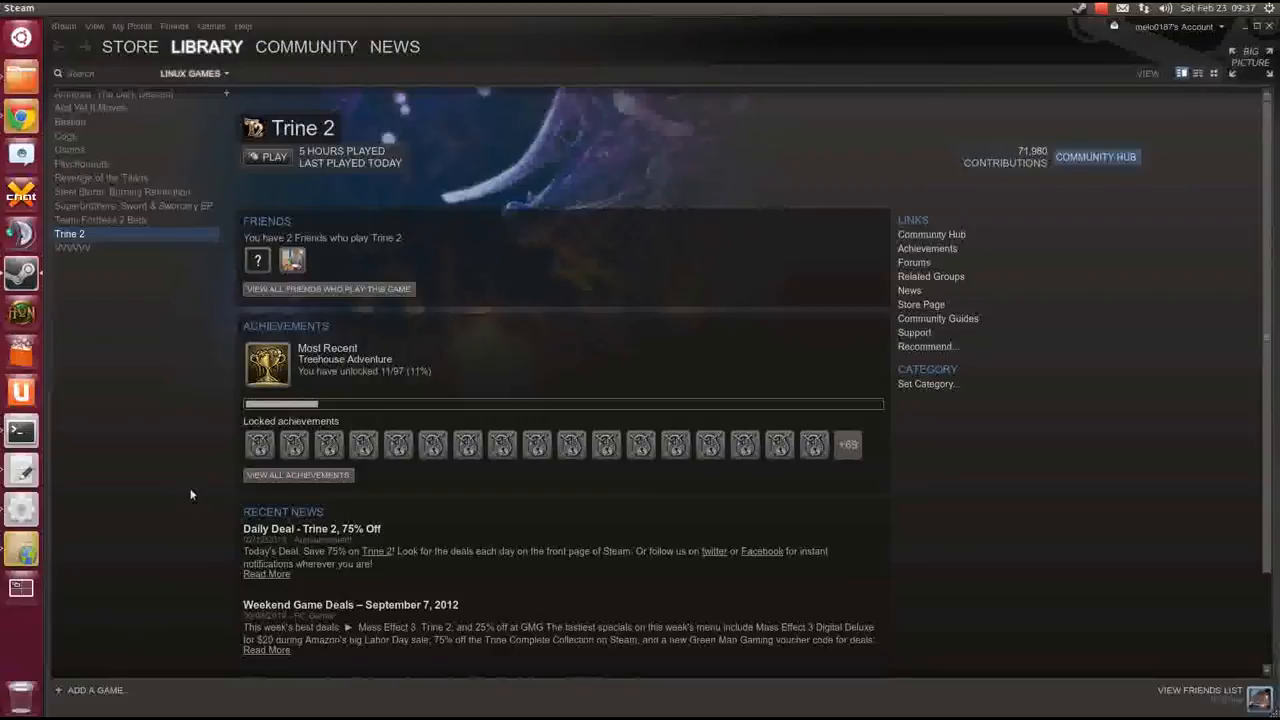
mouse_move(256, 144)
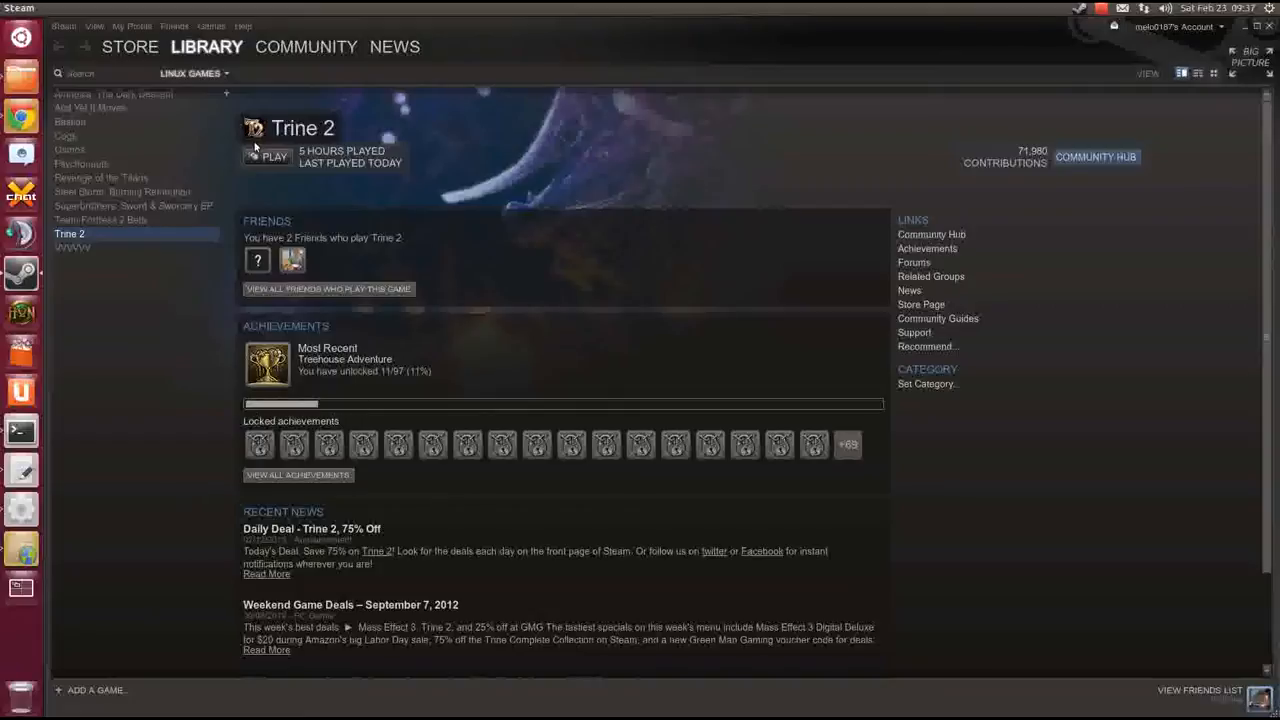
Step: Start Trine 2 with PLAY, then close its launcher to return to the library page
click(268, 156)
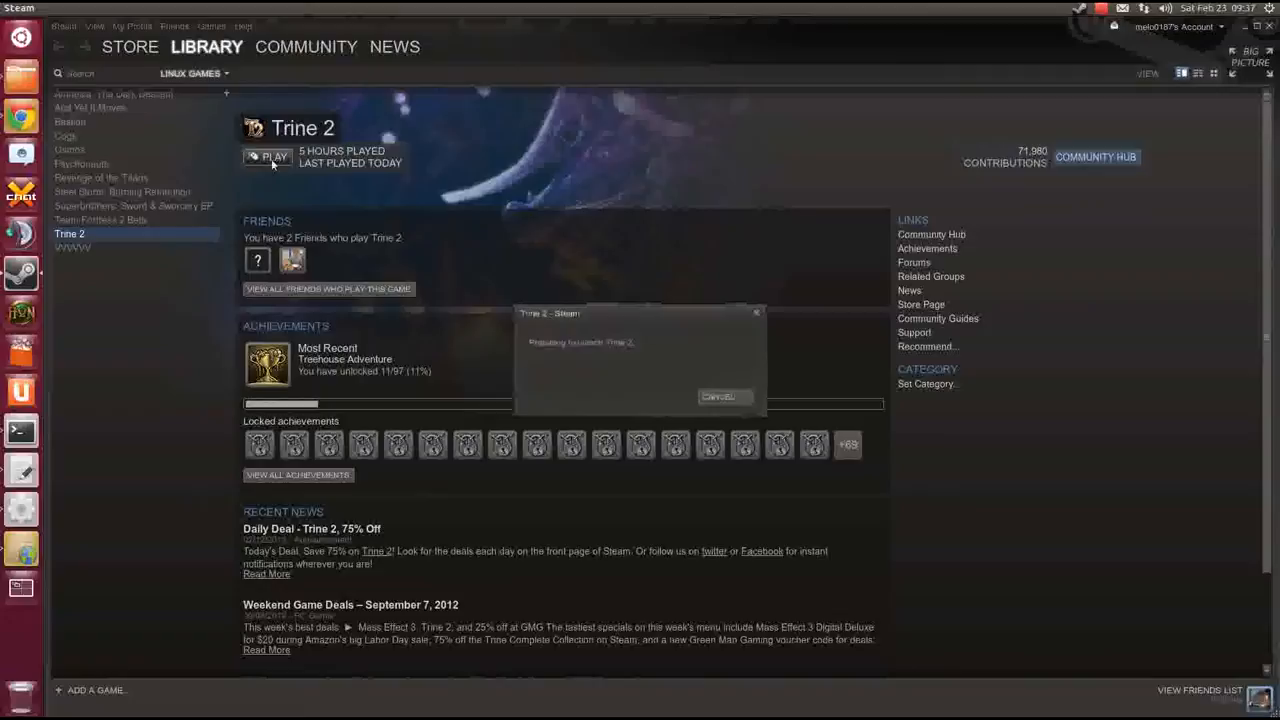
click(268, 156)
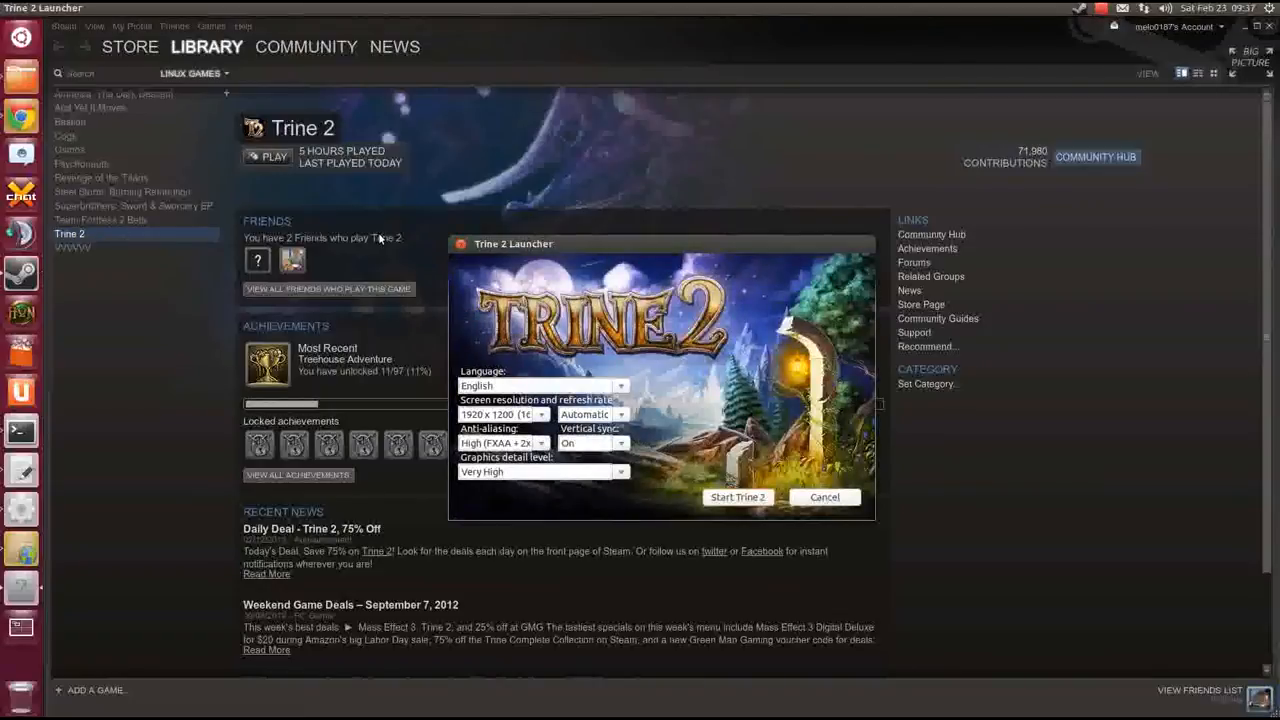
click(824, 496)
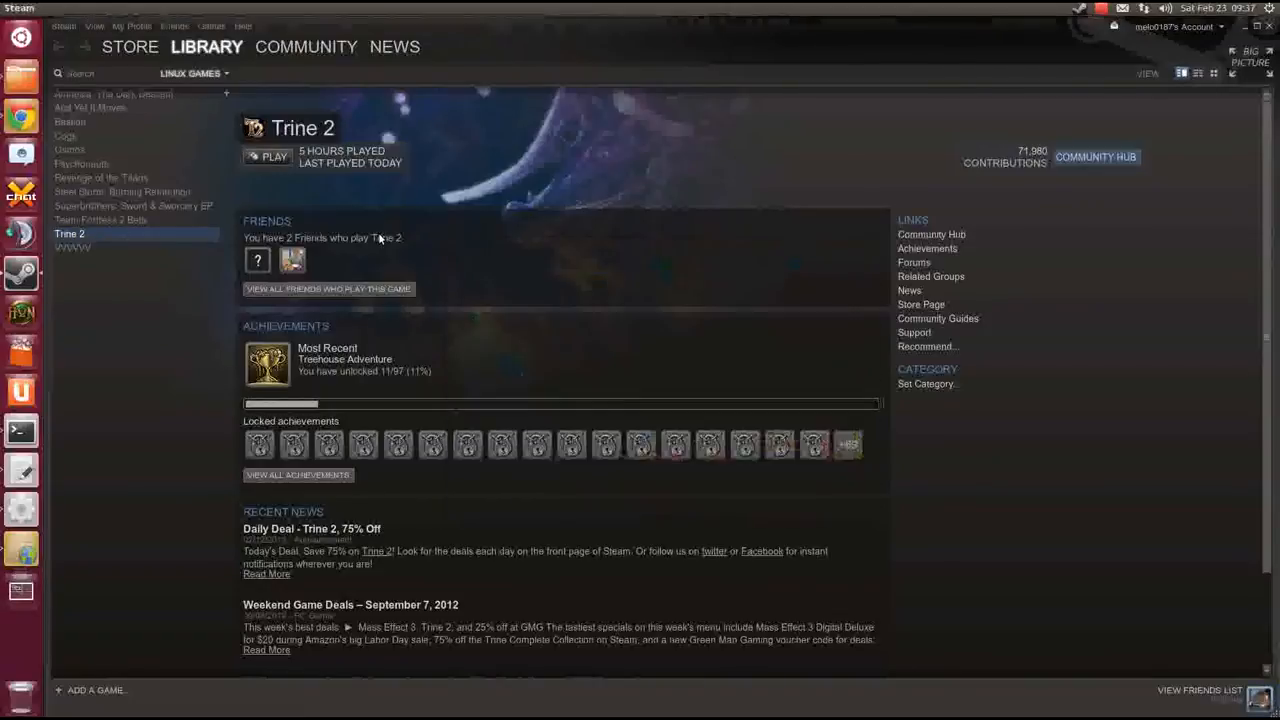
click(266, 156)
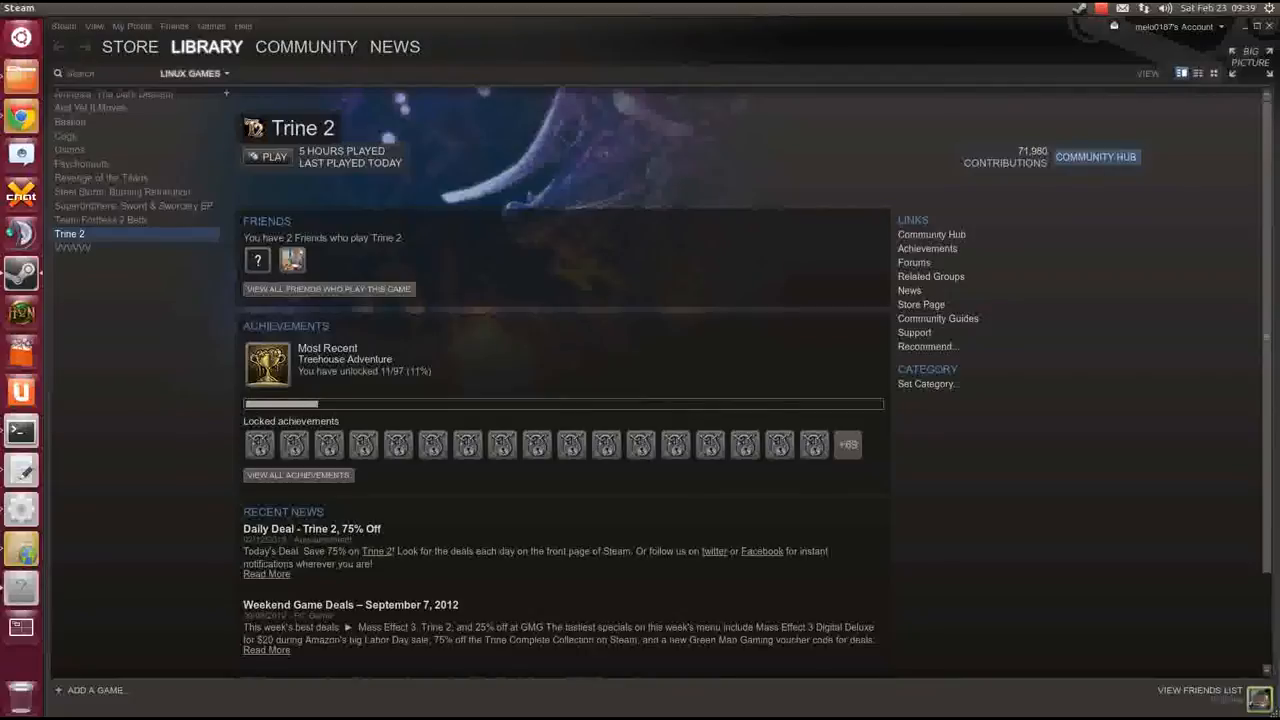
click(266, 156)
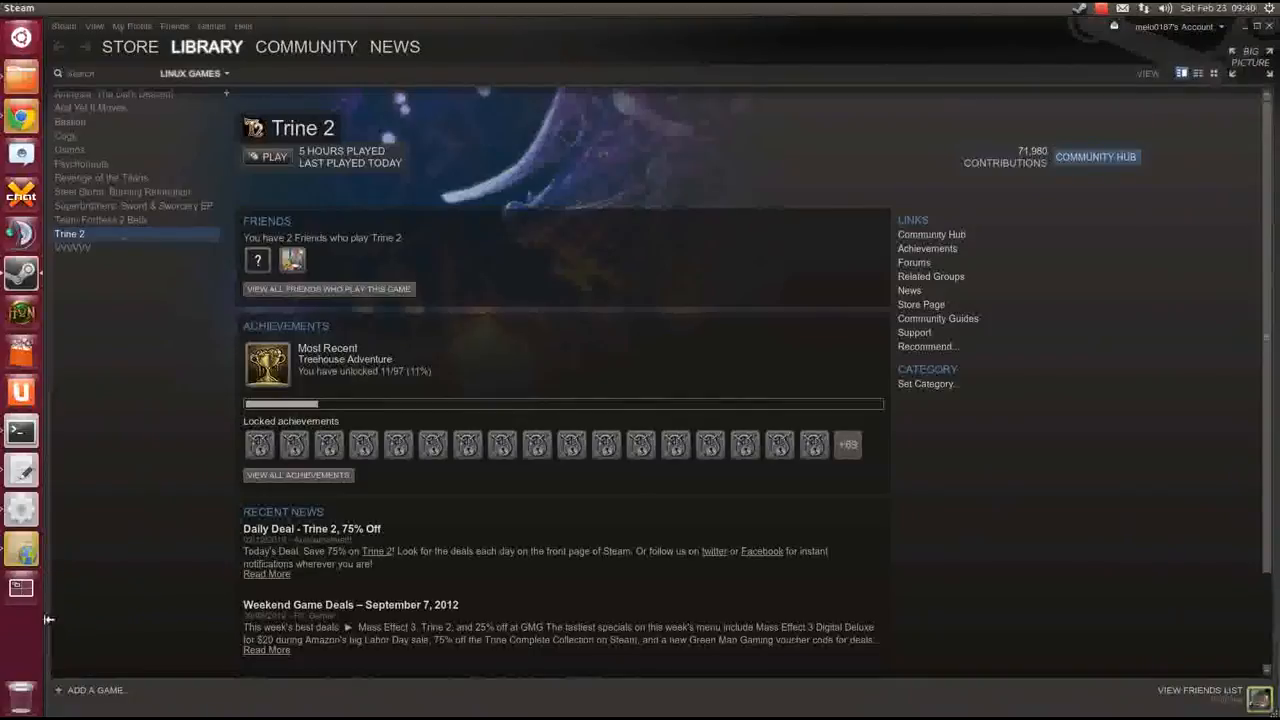
mouse_move(244, 160)
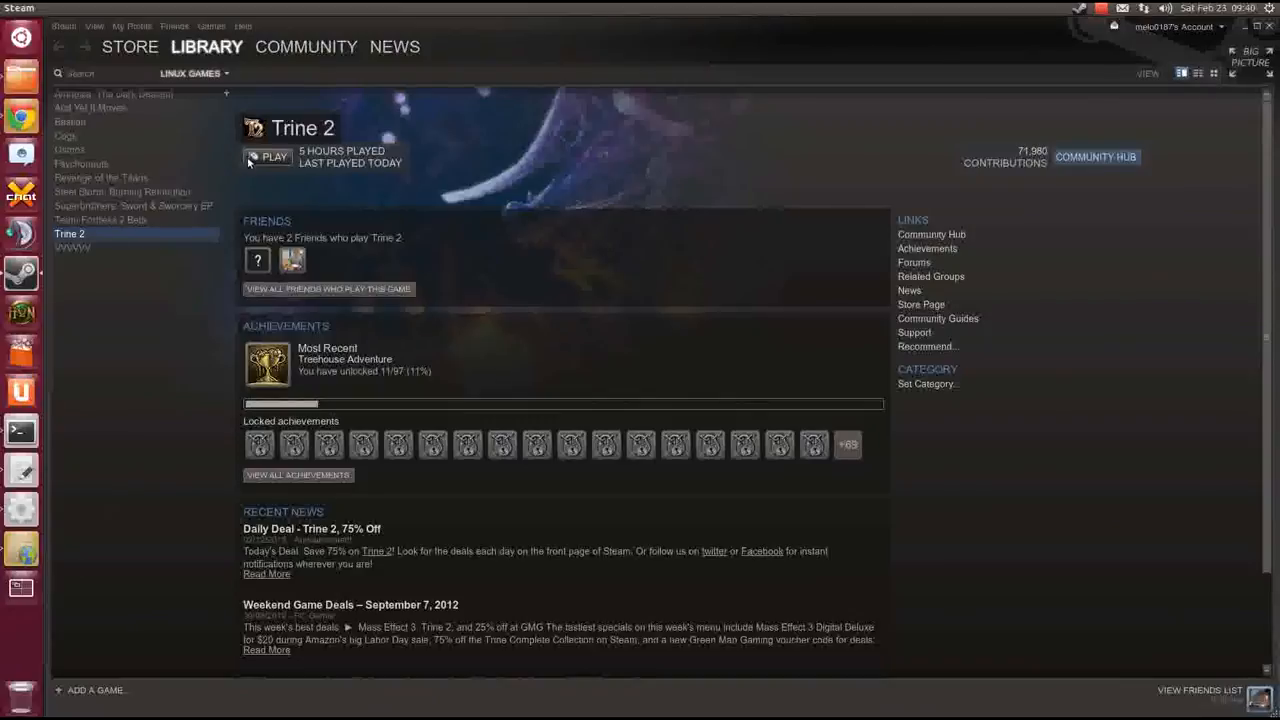
click(266, 156)
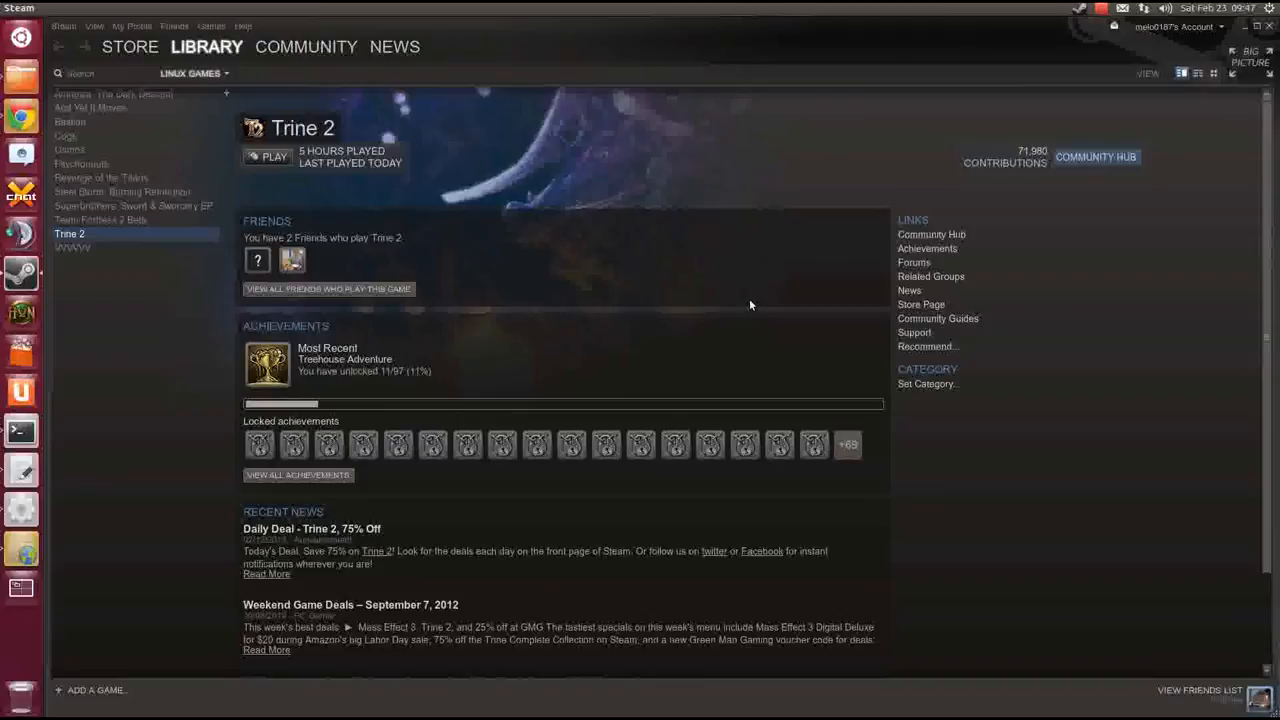
mouse_move(152, 436)
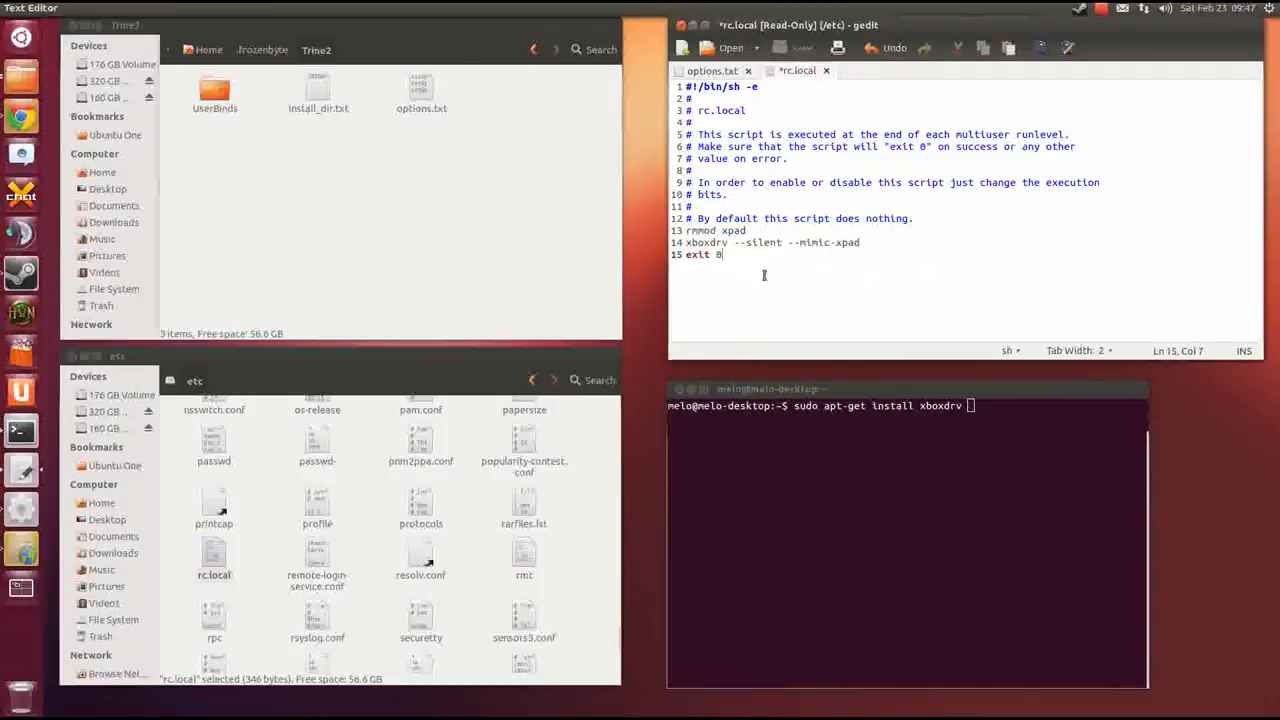
mouse_move(856, 280)
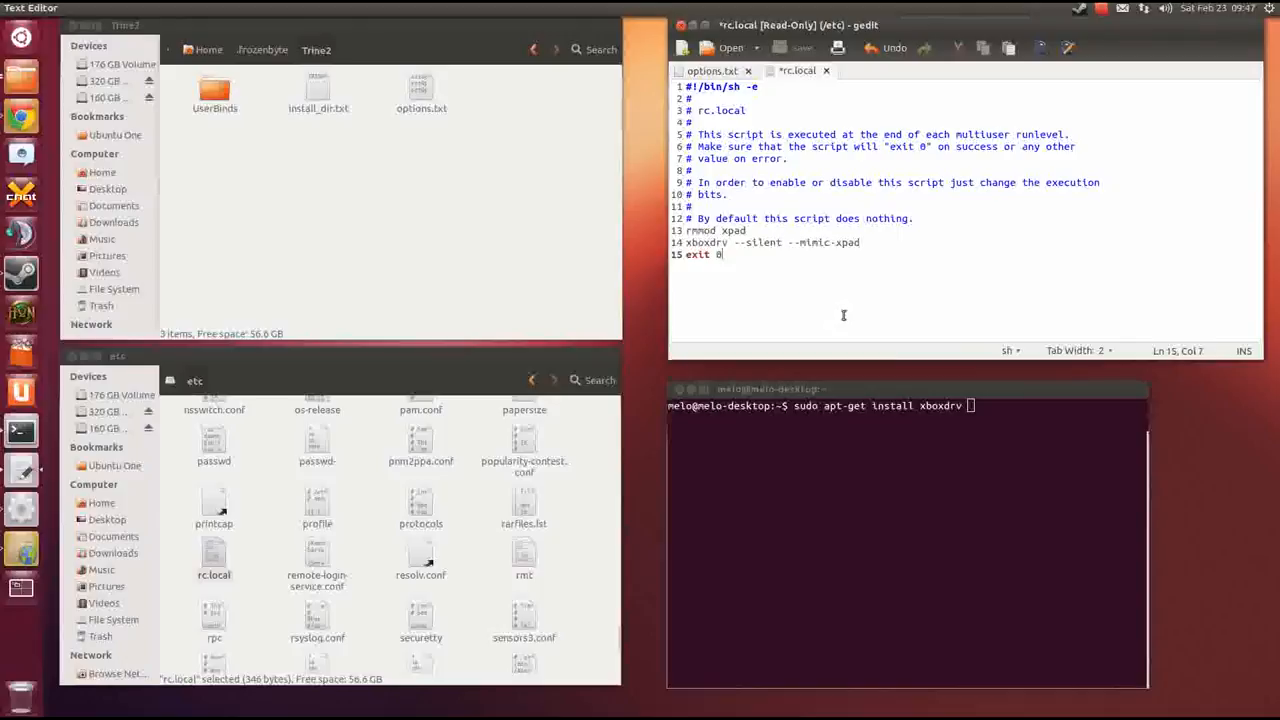
mouse_move(784, 298)
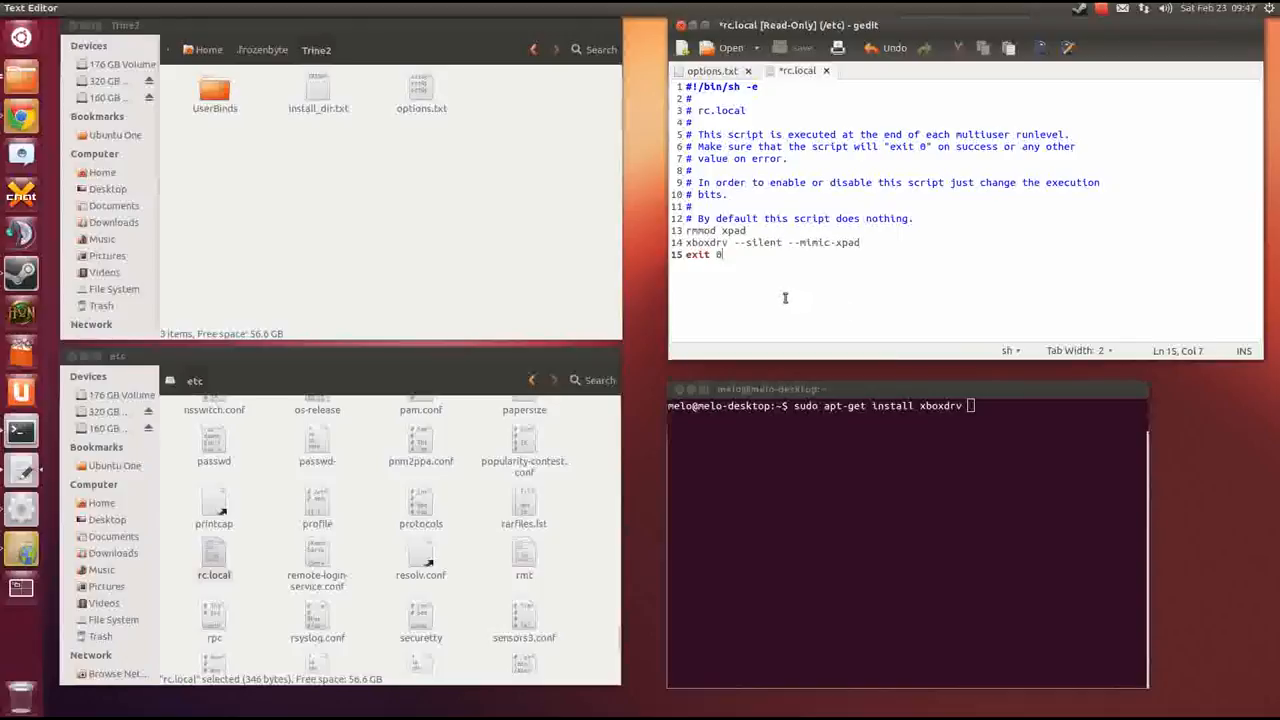
mouse_move(692, 304)
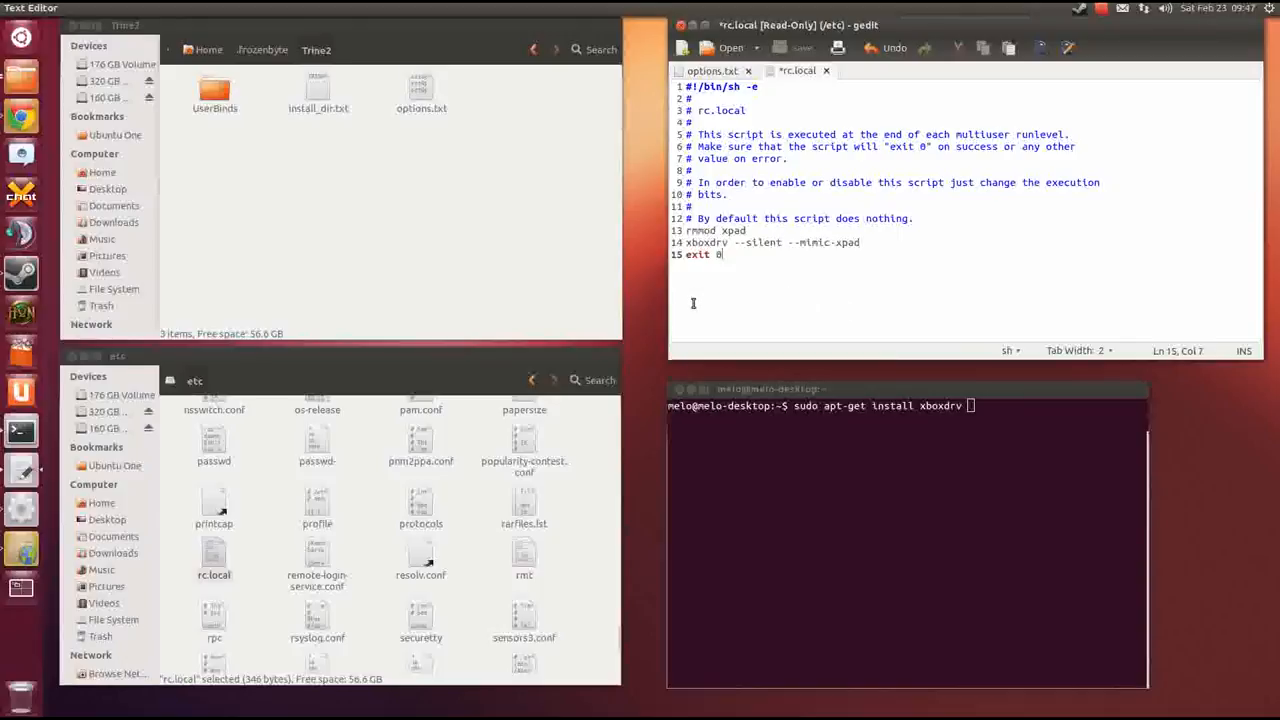